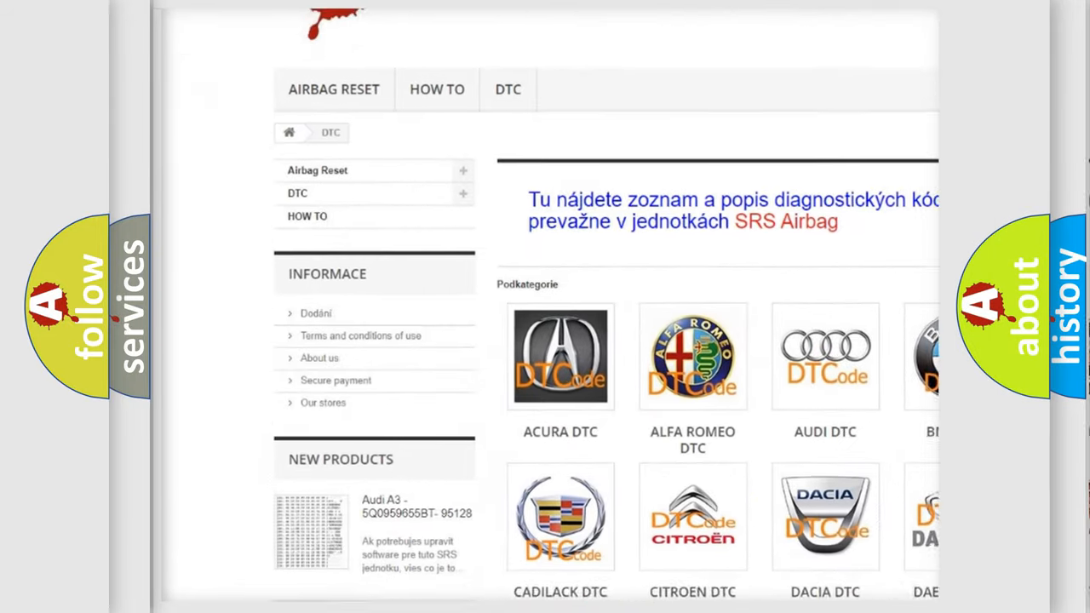
Scroll down the DTC categories page until the Ford DTC logo appears
{"action": "scroll", "scroll_direction": "down", "scroll_amount": 3}
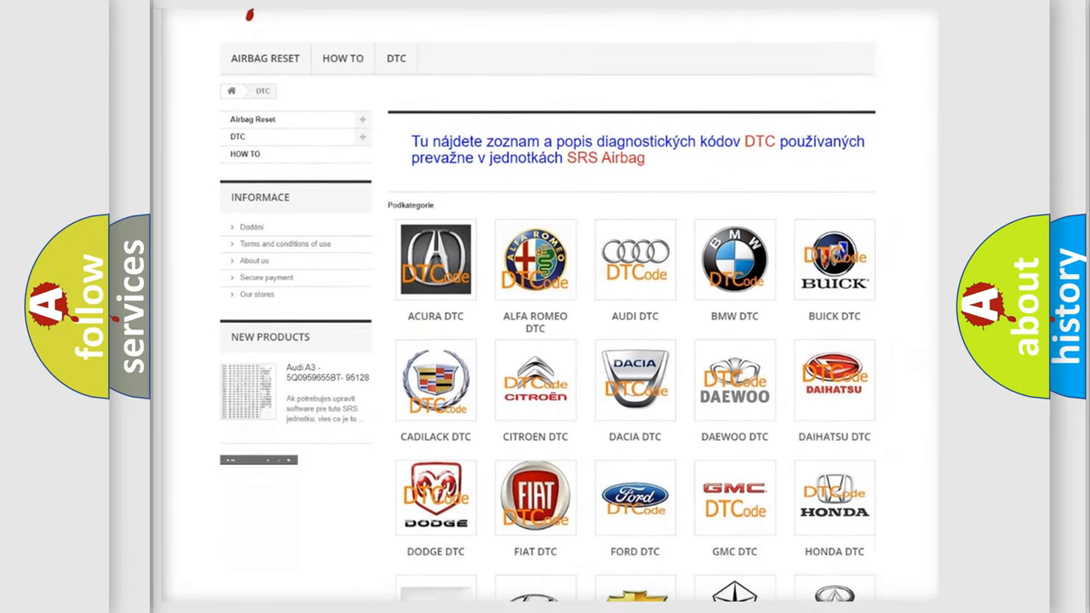
{"action": "scroll", "scroll_direction": "down", "scroll_amount": 3}
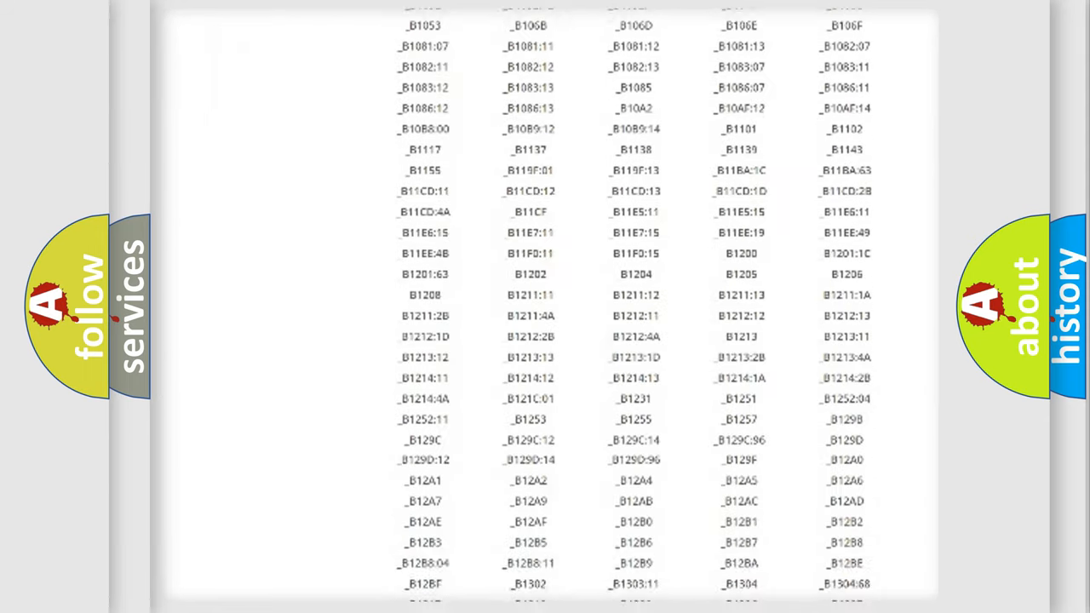
Scroll through the diagnostic code table starting with the B1 codes
{"action": "scroll", "scroll_direction": "down", "scroll_amount": 3}
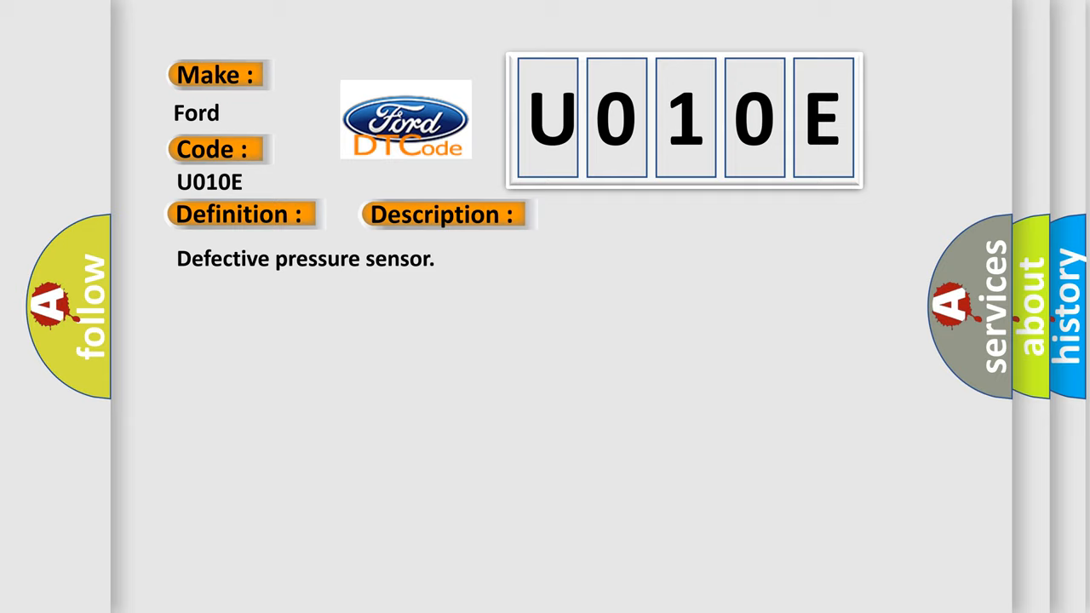
Reveal the cause for Ford U010E: defective stop light switch circuit and VDCCM
{"action": "left_click", "coordinate": [626, 214]}
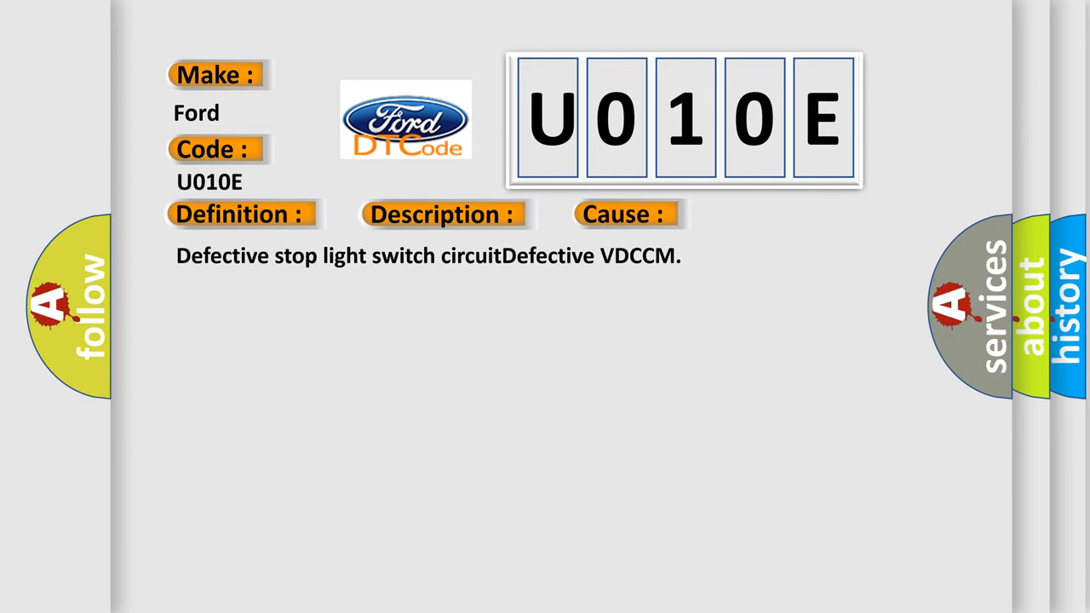